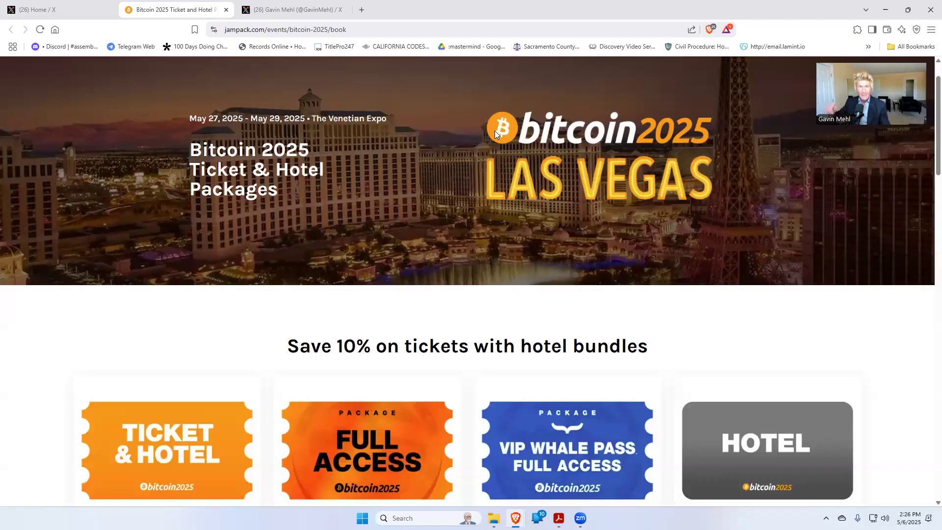
- Switch to Gavin Mehl's X profile and scroll through his BSV reposts
scroll(down, 3)
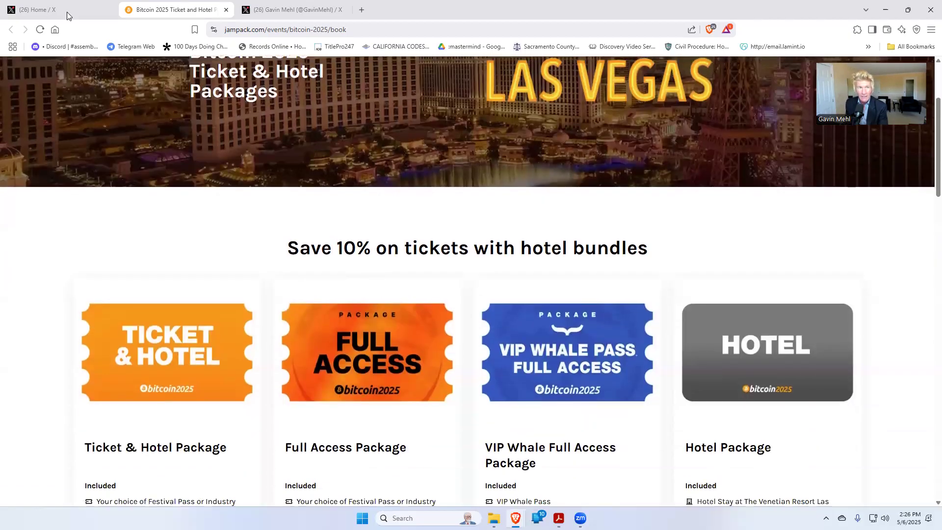
click(294, 9)
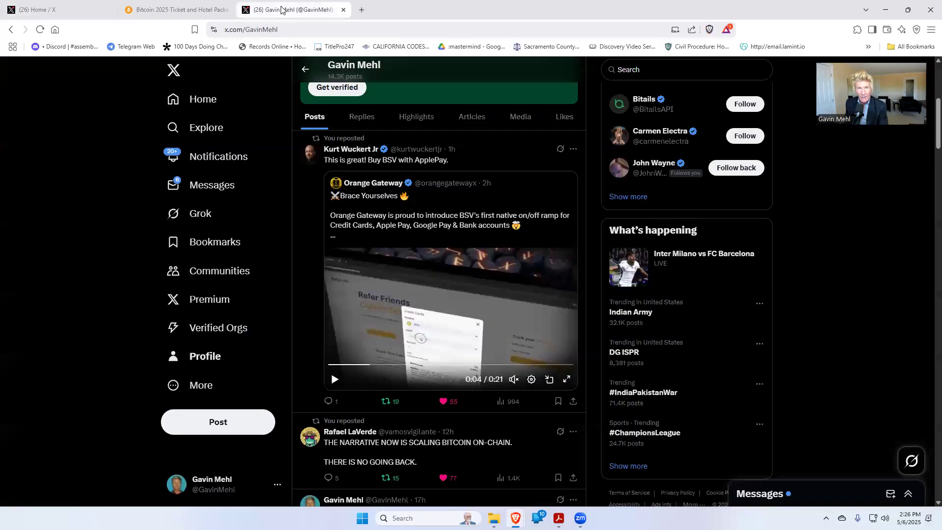
scroll(down, 3)
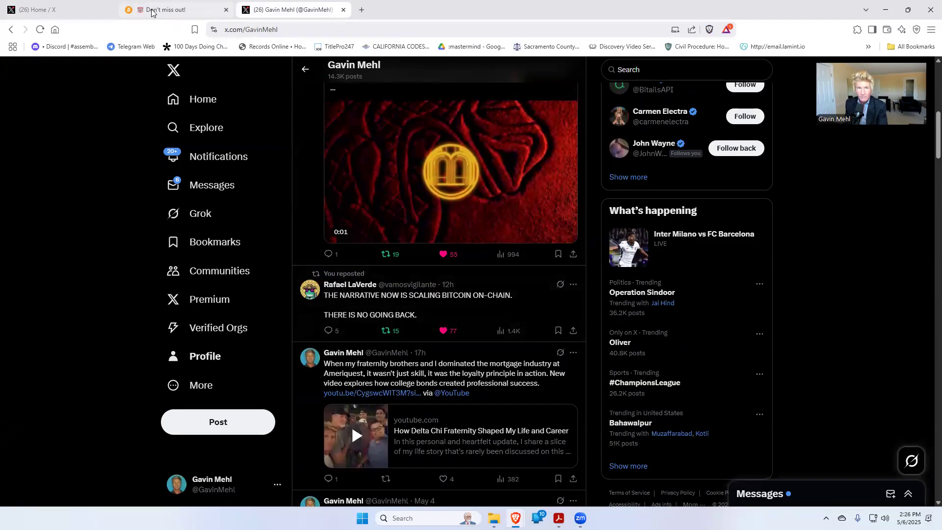
- Return to the Jampack tab and review the four package inclusions, Ticket & Hotel $1,628 to VIP Whale $11,484
click(175, 10)
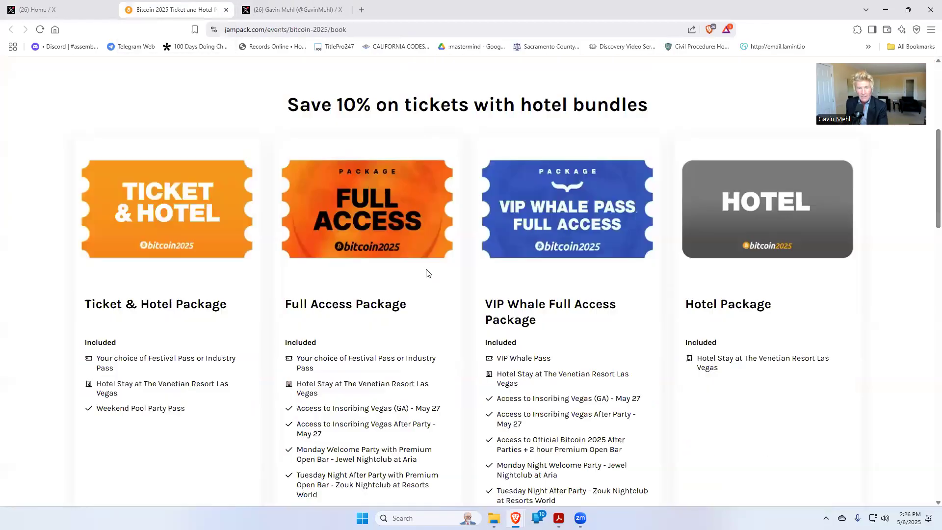
scroll(down, 3)
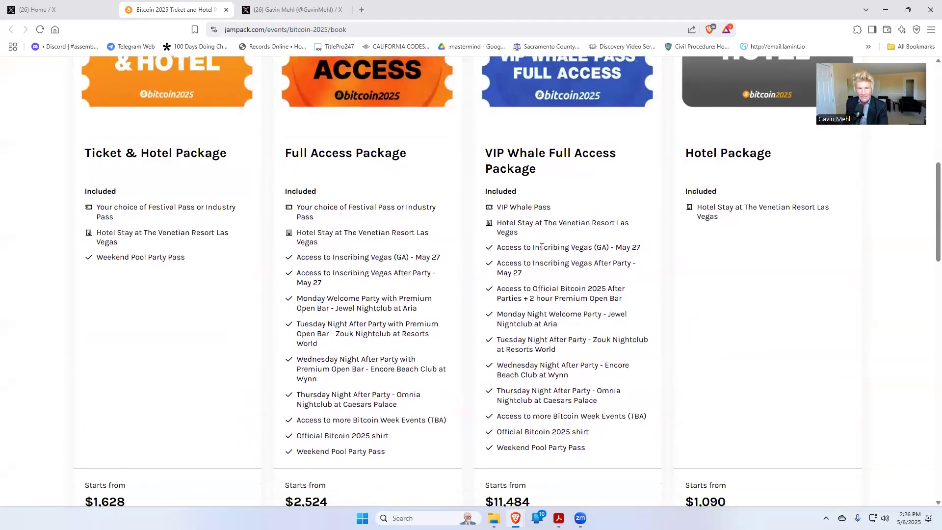
mouse_move(729, 406)
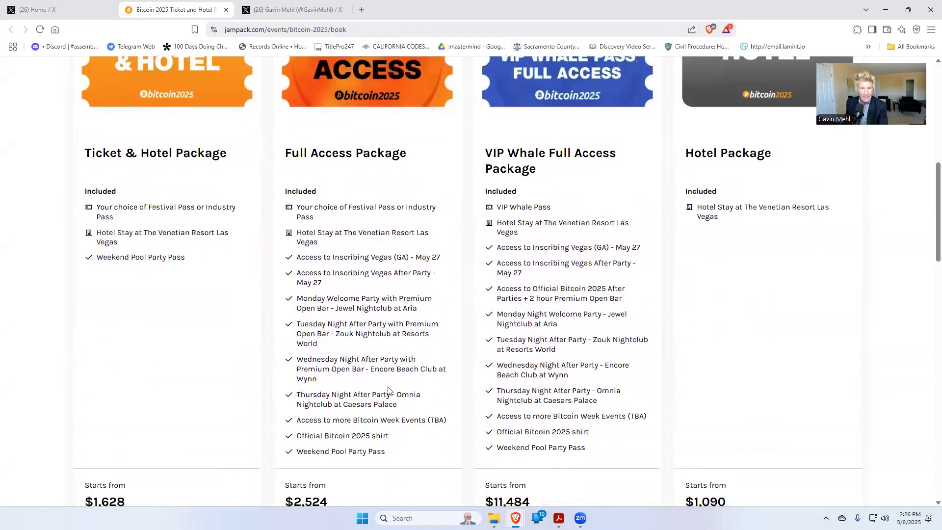
mouse_move(293, 389)
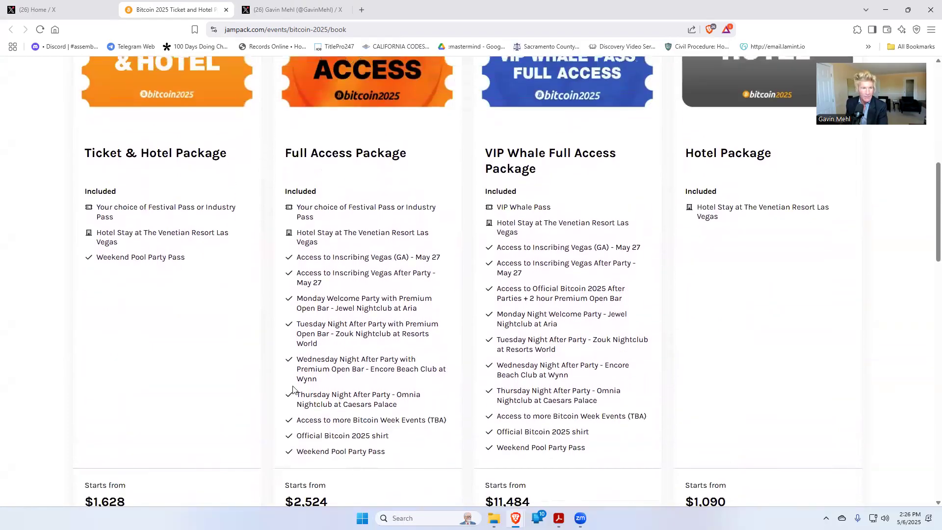
scroll(up, 3)
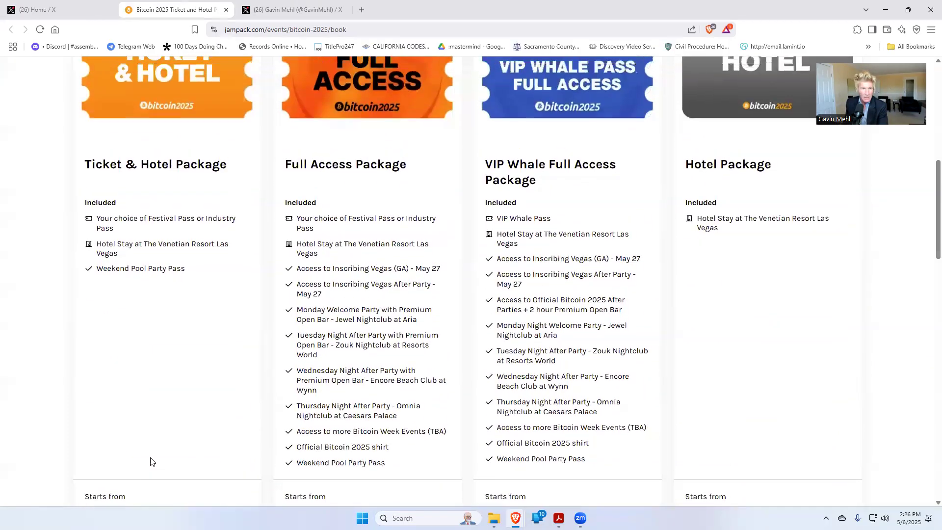
scroll(up, 3)
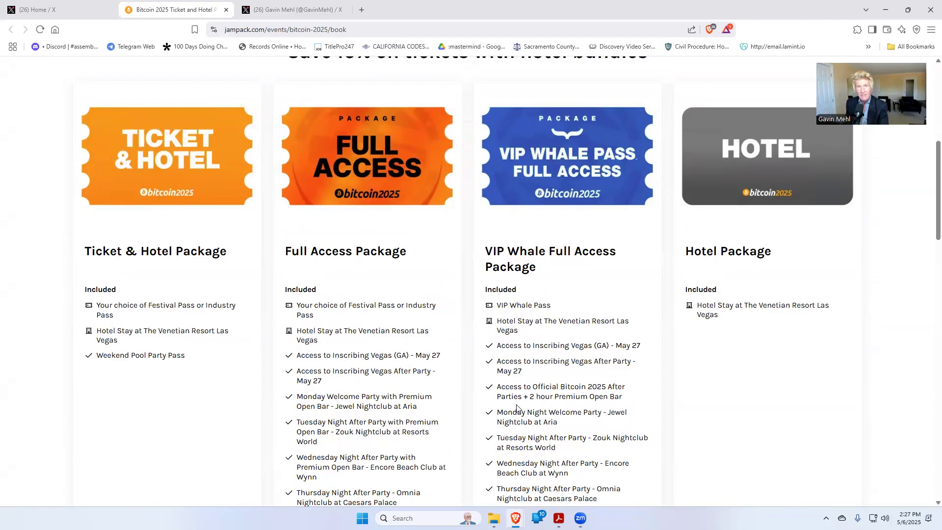
mouse_move(554, 387)
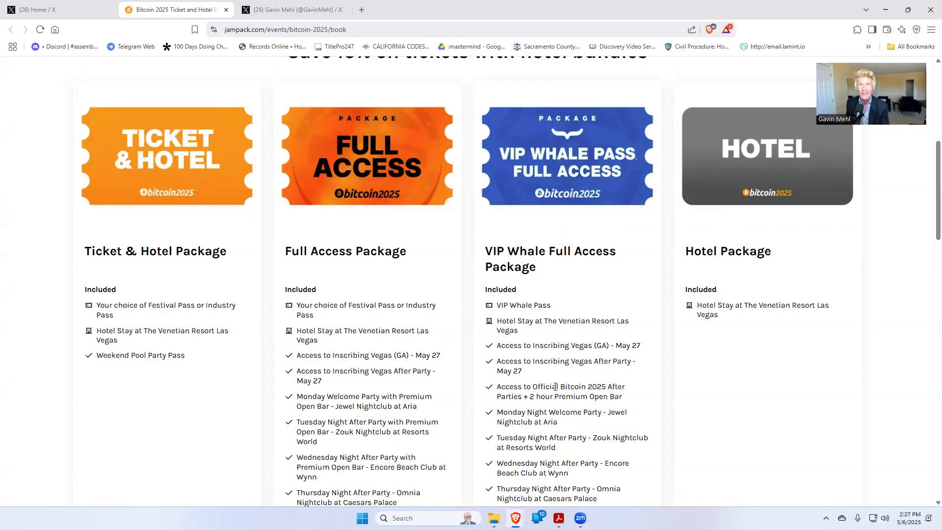
mouse_move(17, 71)
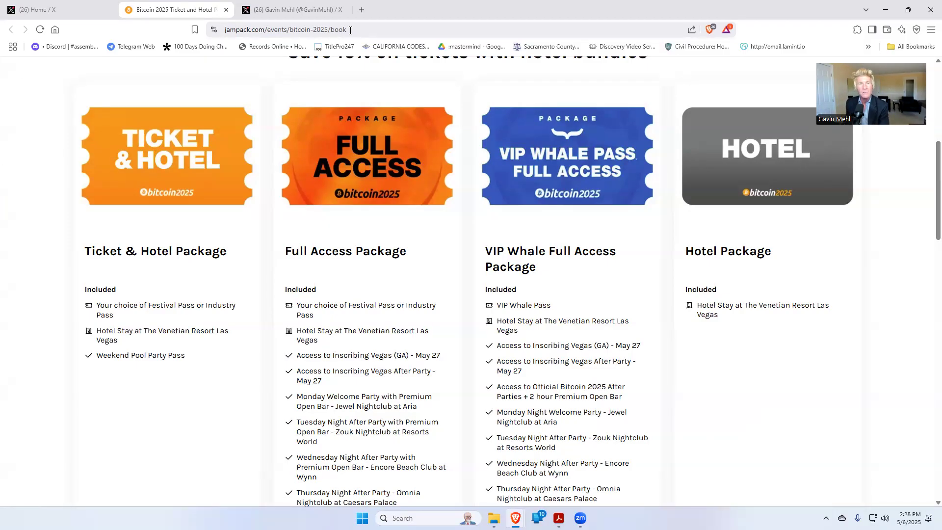
- Bring up the Joel Dalais post photo comparing BSV's April 2022 share with today's 98.2%
click(54, 9)
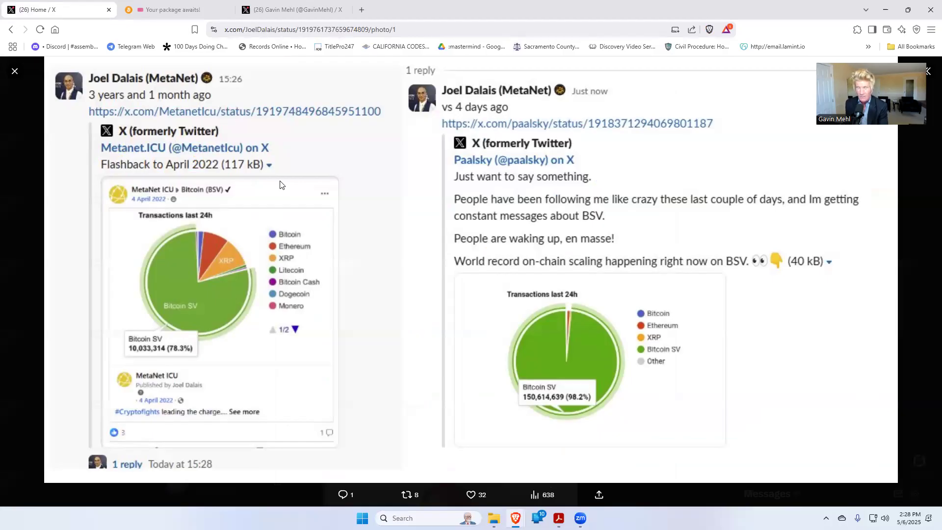
mouse_move(168, 164)
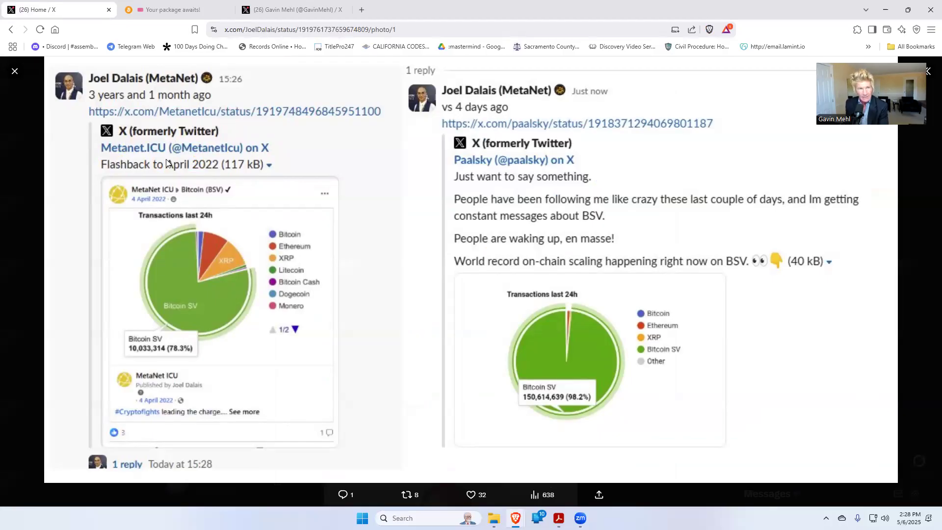
mouse_move(212, 173)
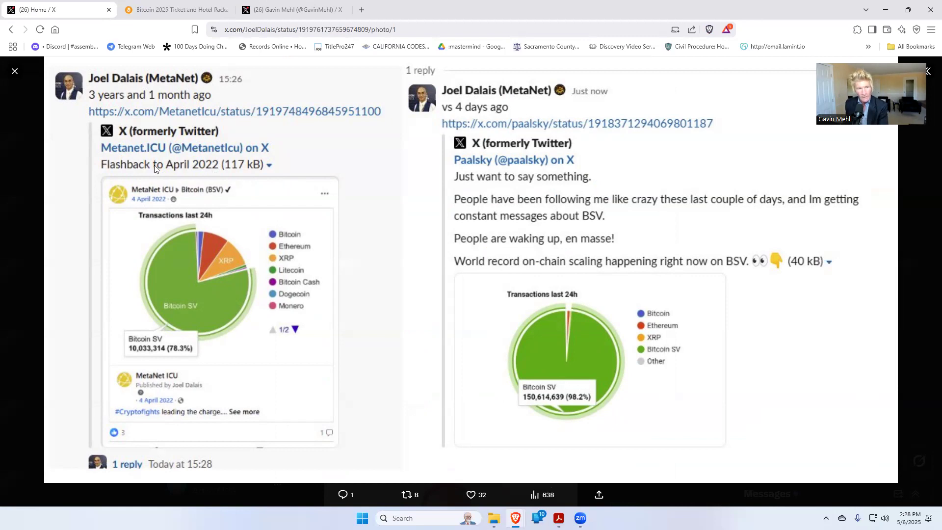
mouse_move(155, 90)
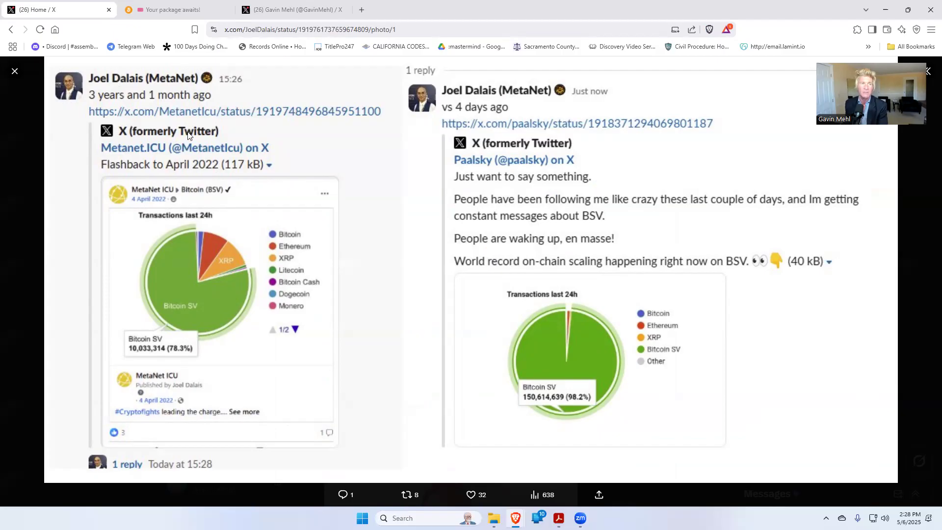
mouse_move(235, 275)
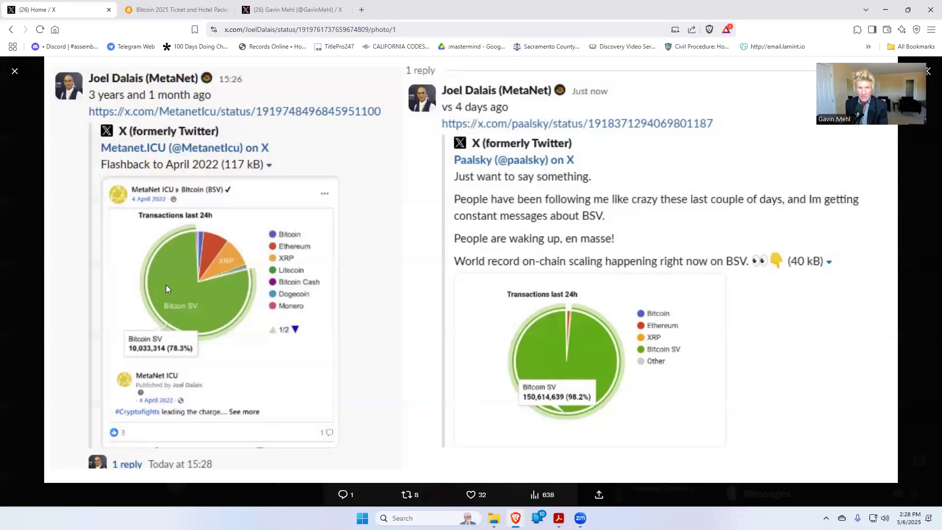
mouse_move(188, 312)
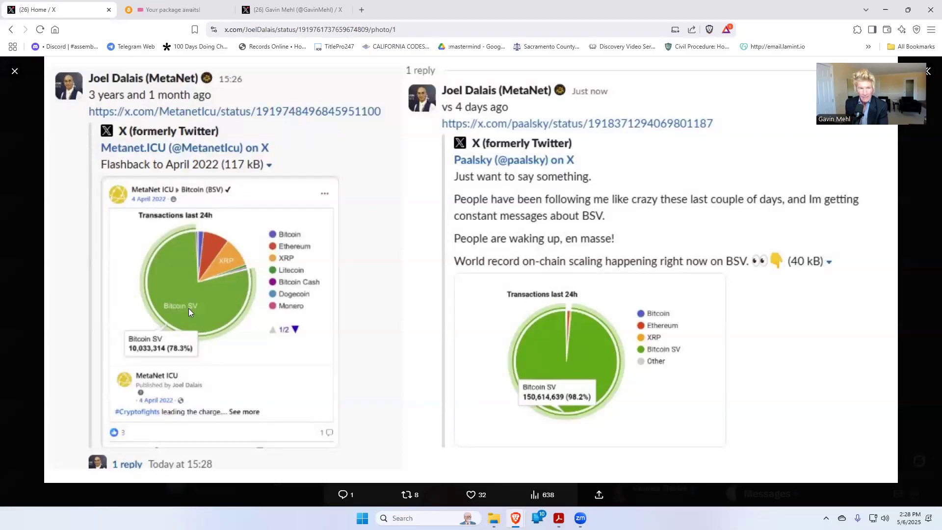
mouse_move(198, 285)
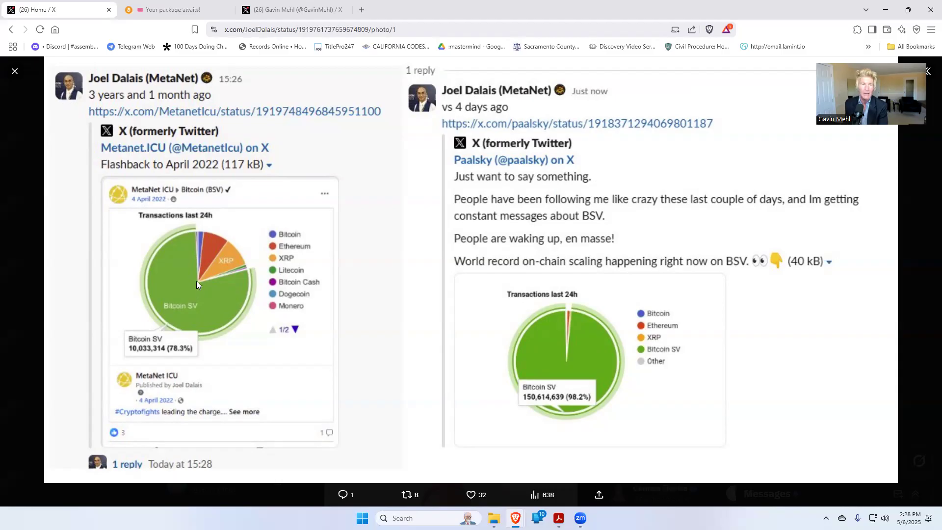
mouse_move(260, 436)
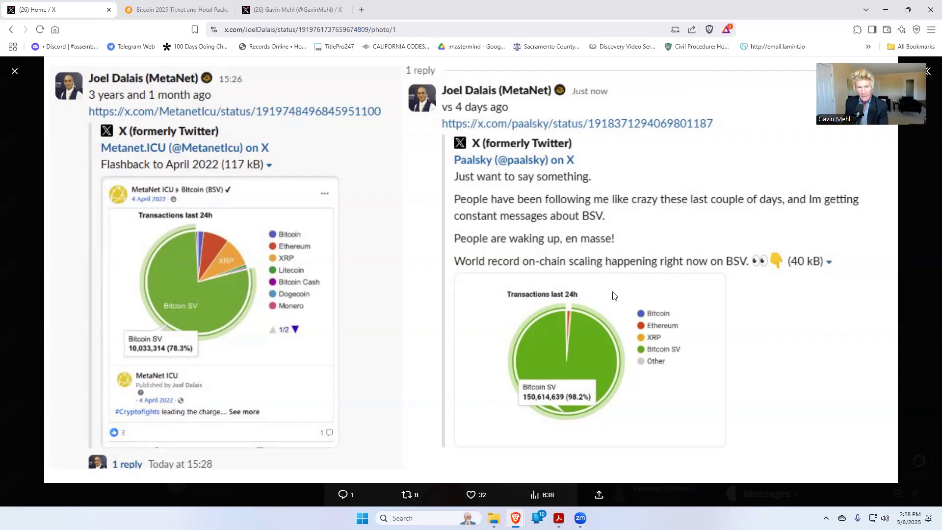
mouse_move(527, 135)
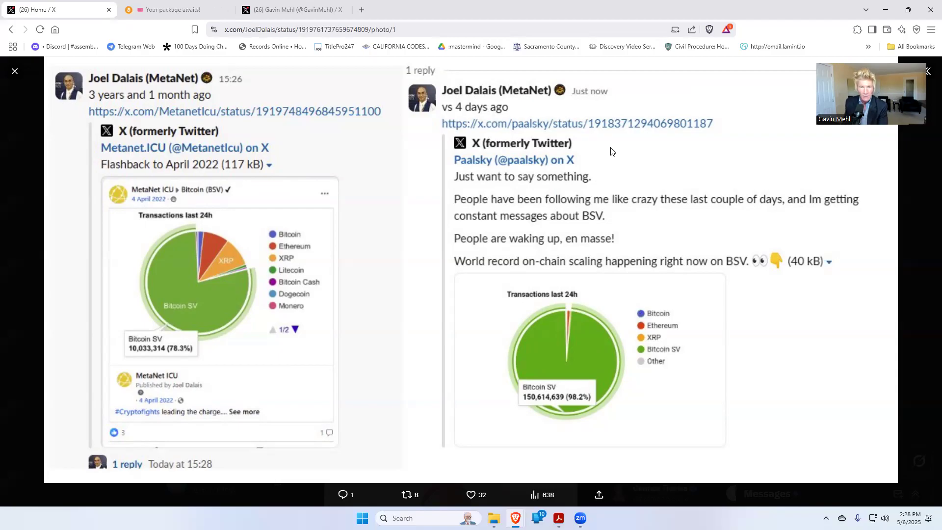
mouse_move(490, 196)
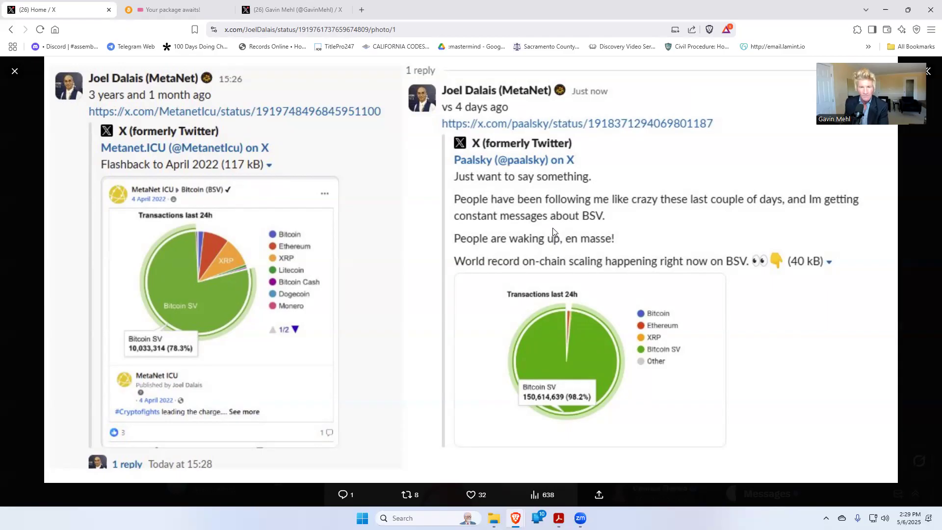
mouse_move(673, 368)
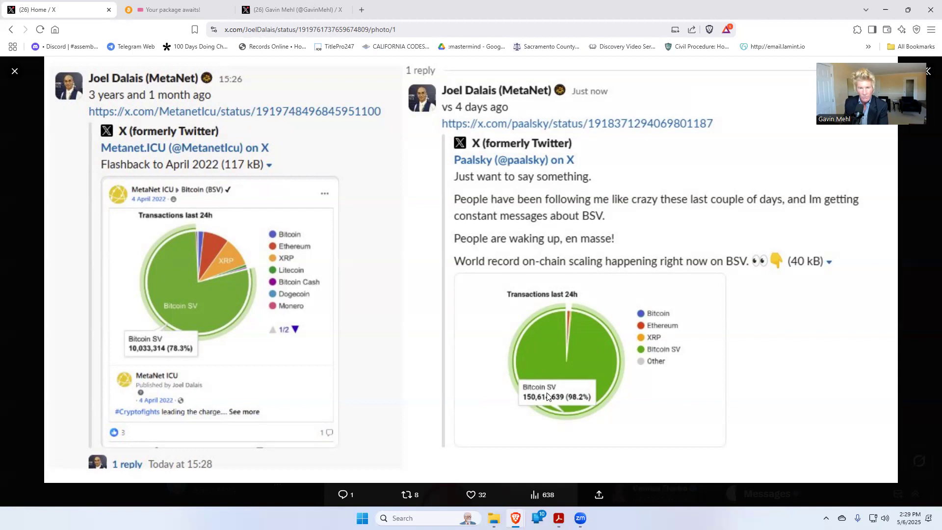
mouse_move(588, 253)
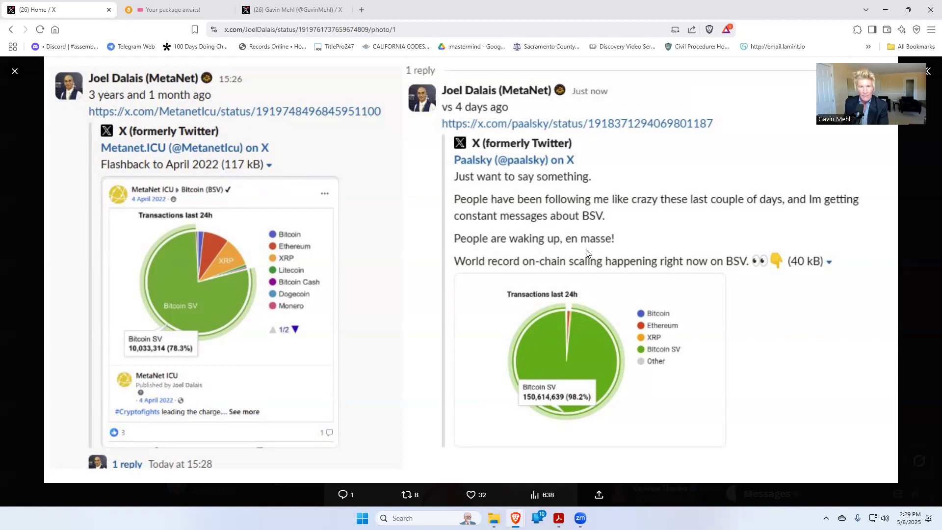
mouse_move(528, 263)
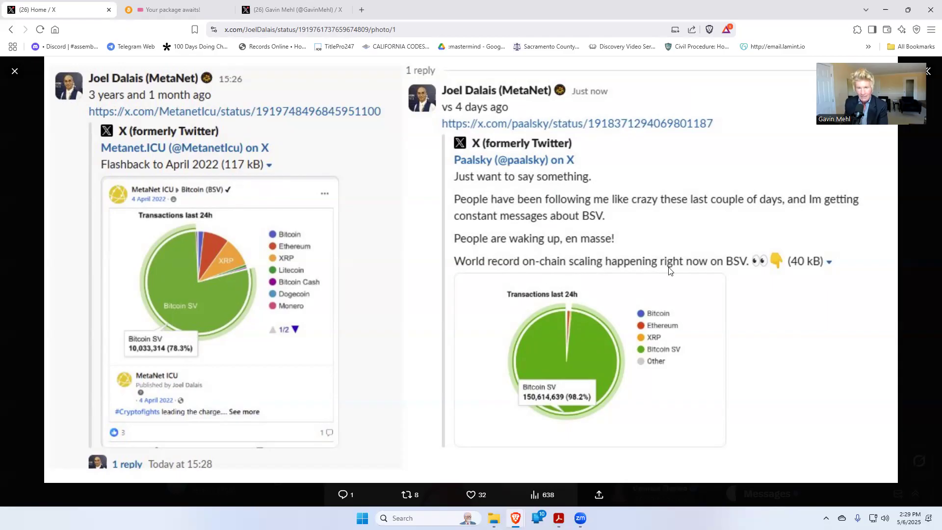
mouse_move(726, 272)
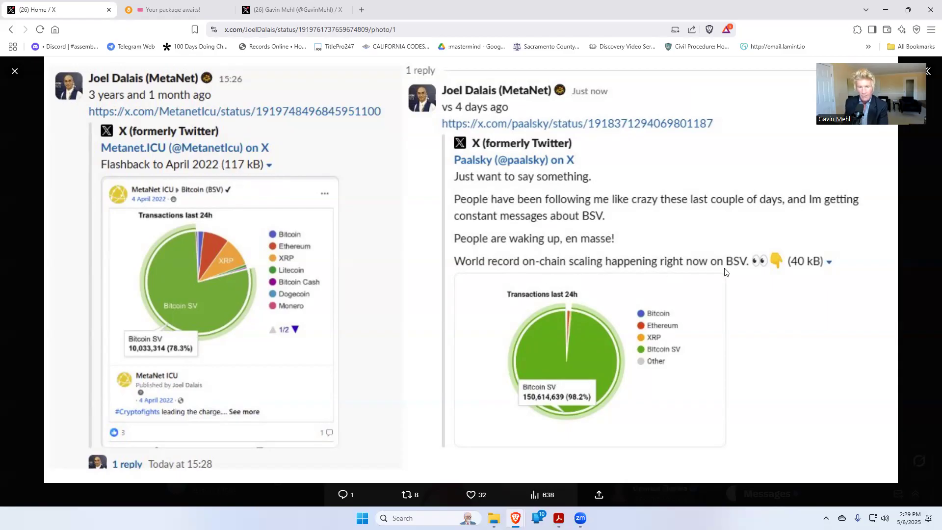
mouse_move(695, 366)
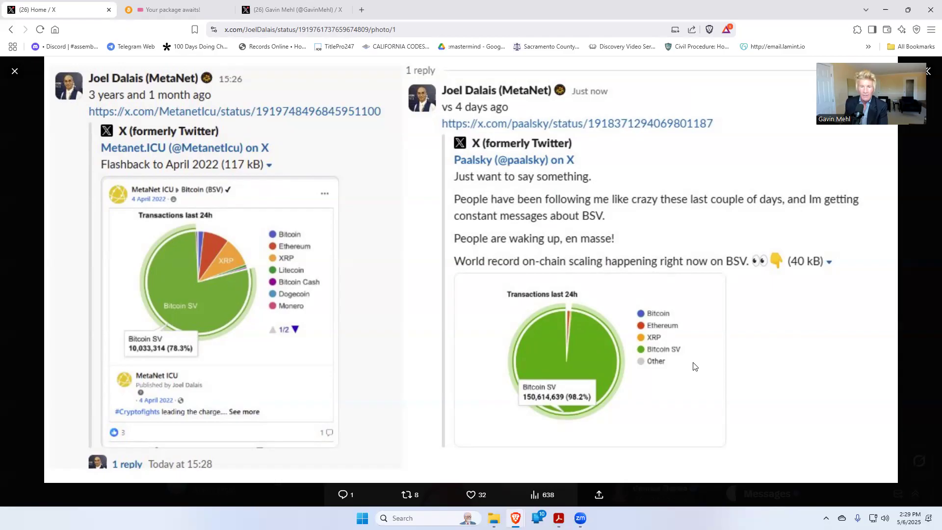
mouse_move(546, 408)
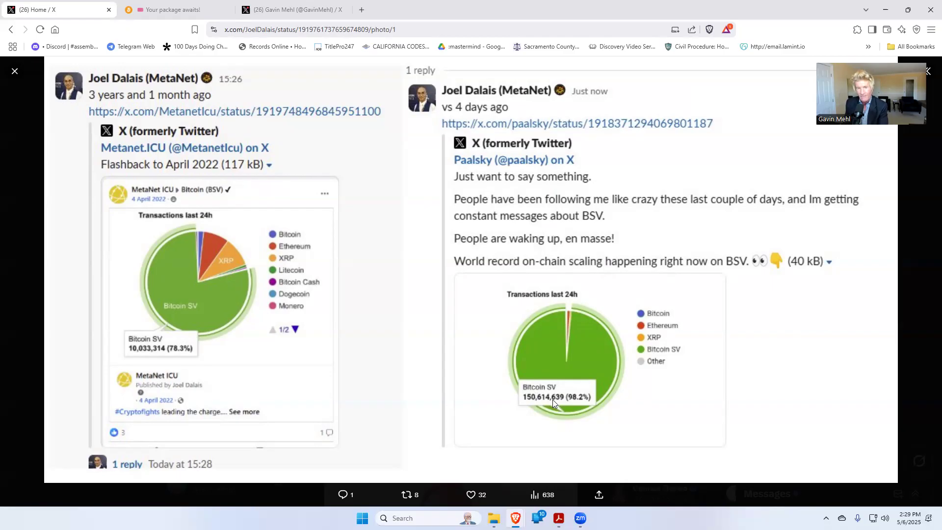
mouse_move(574, 324)
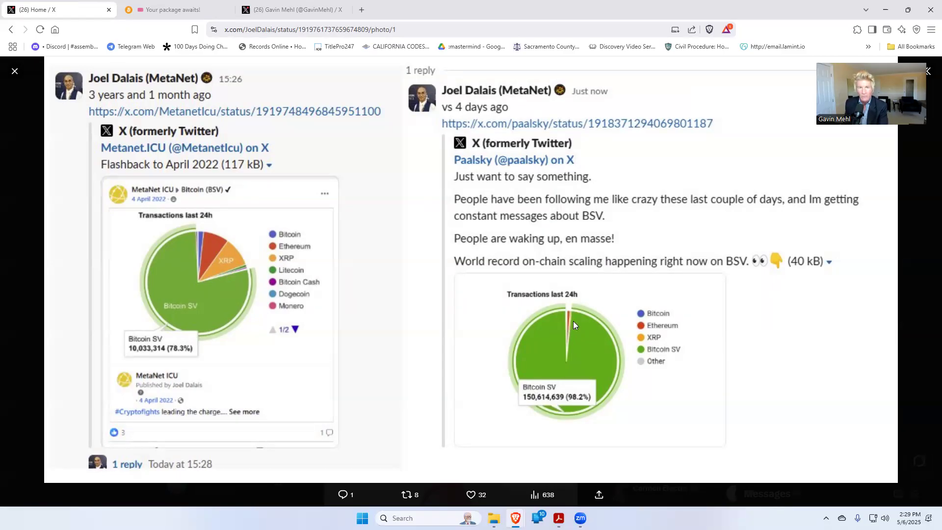
mouse_move(571, 318)
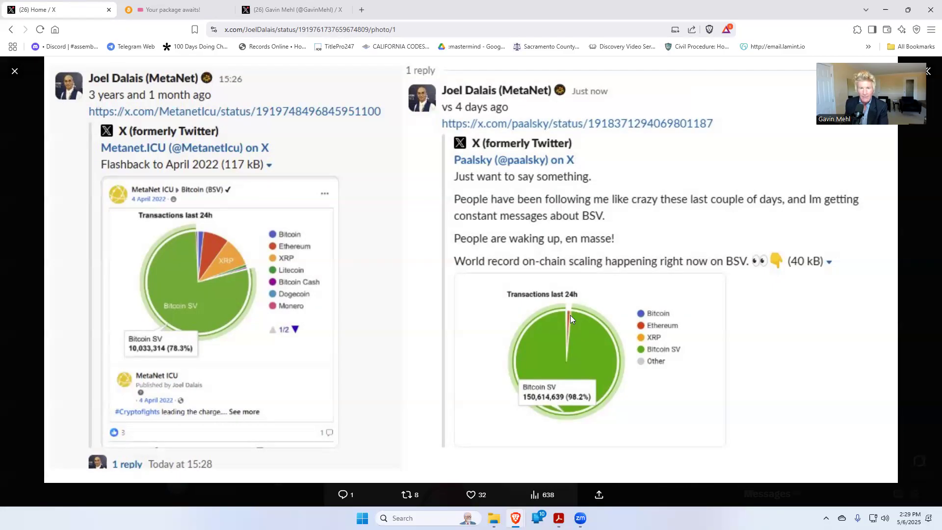
mouse_move(577, 401)
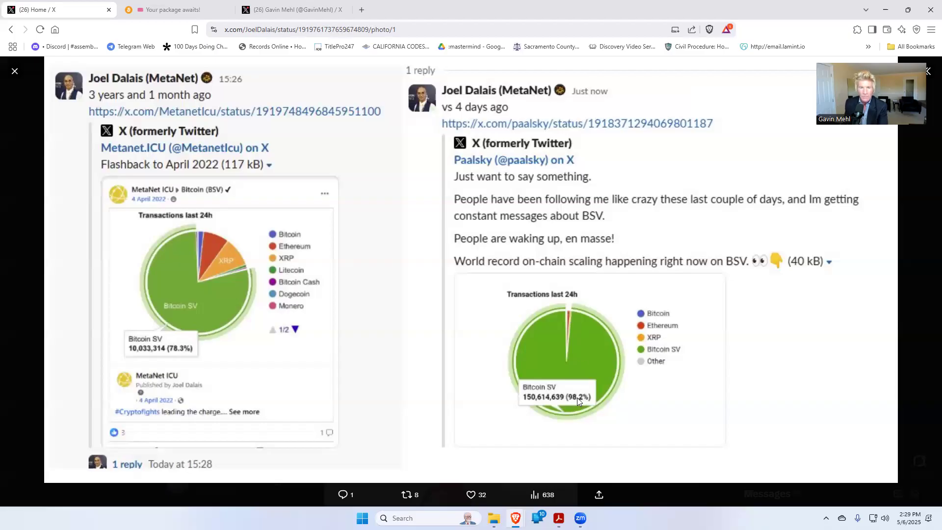
mouse_move(579, 365)
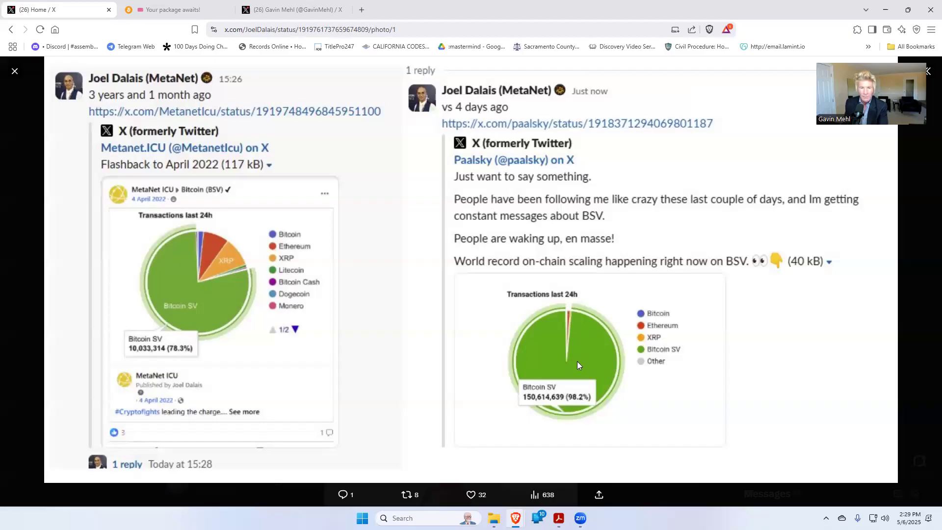
mouse_move(571, 316)
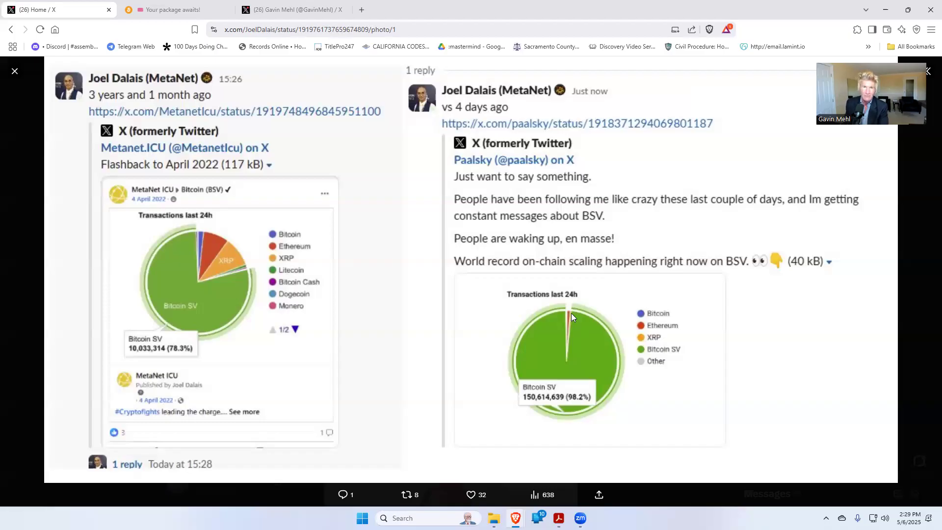
mouse_move(218, 311)
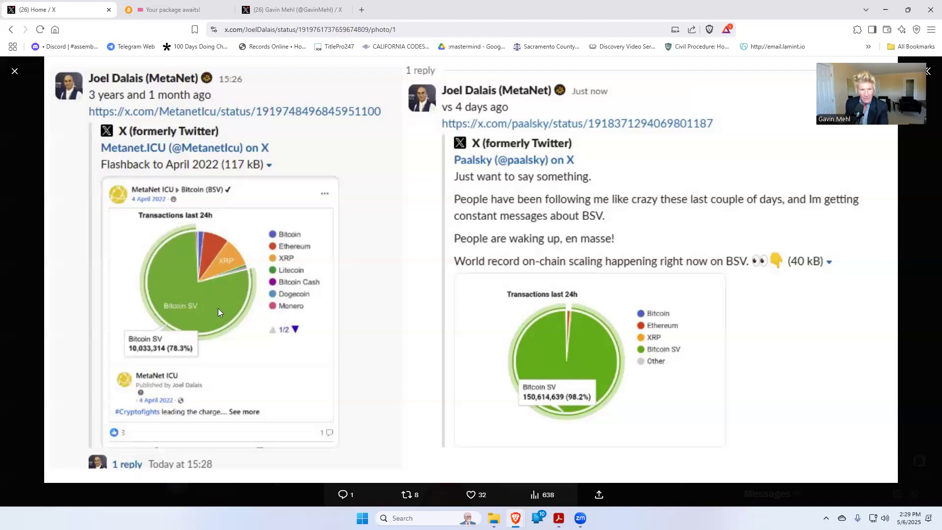
mouse_move(179, 356)
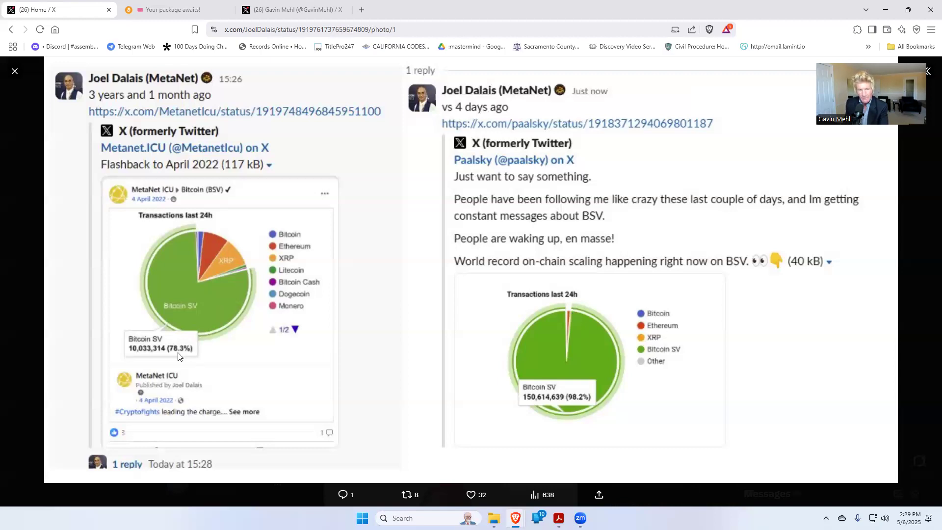
mouse_move(621, 412)
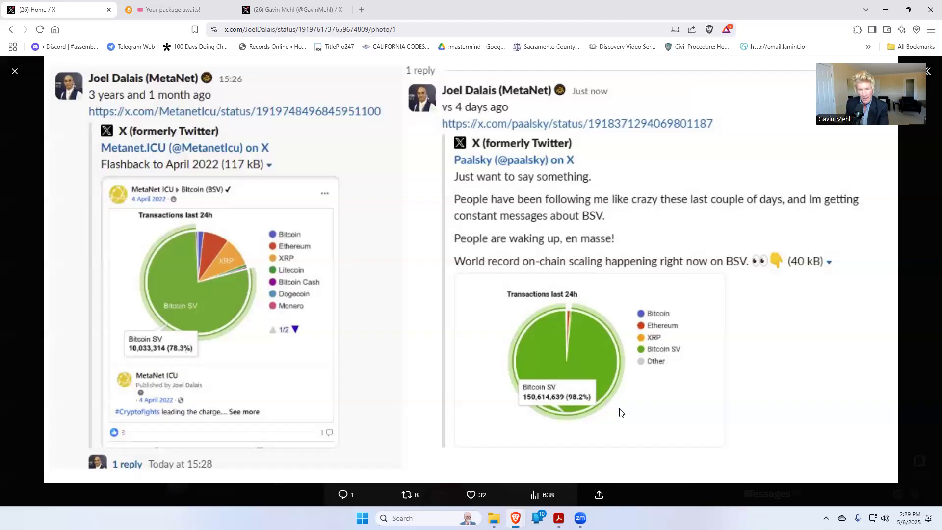
mouse_move(599, 416)
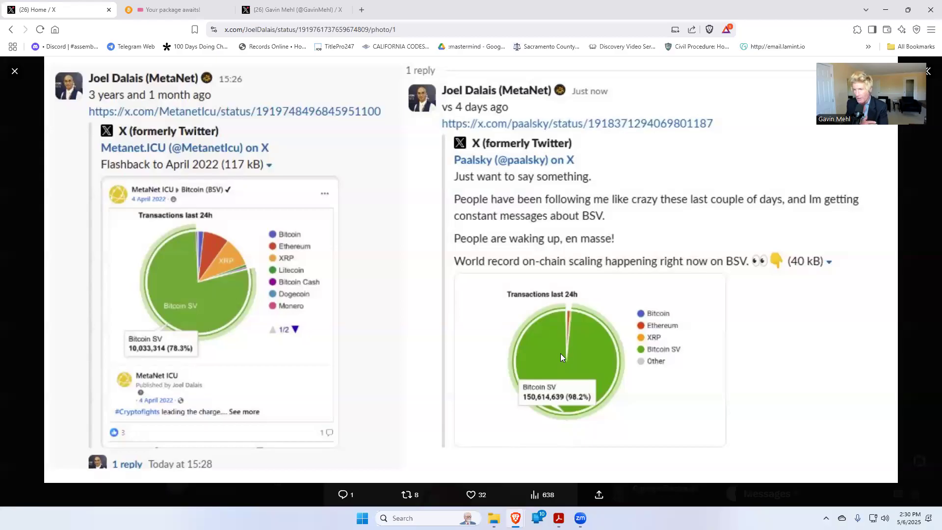
mouse_move(571, 365)
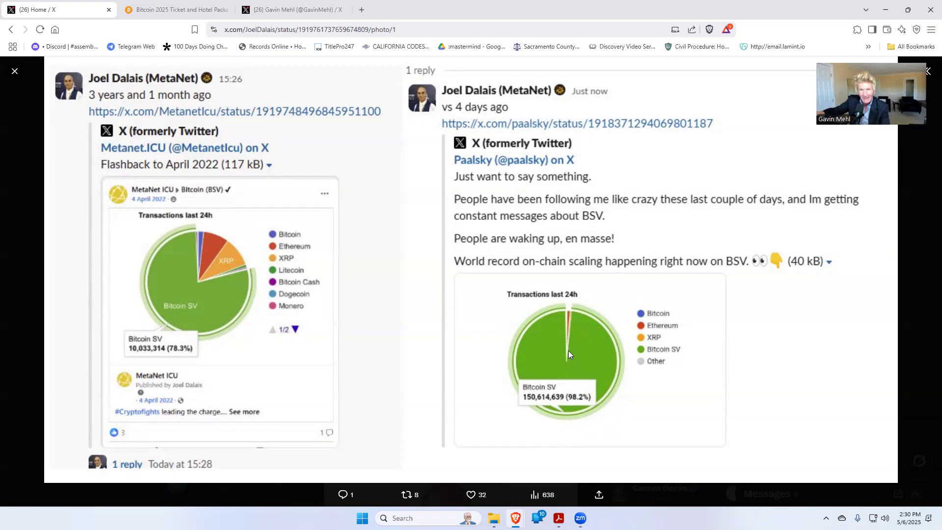
mouse_move(576, 390)
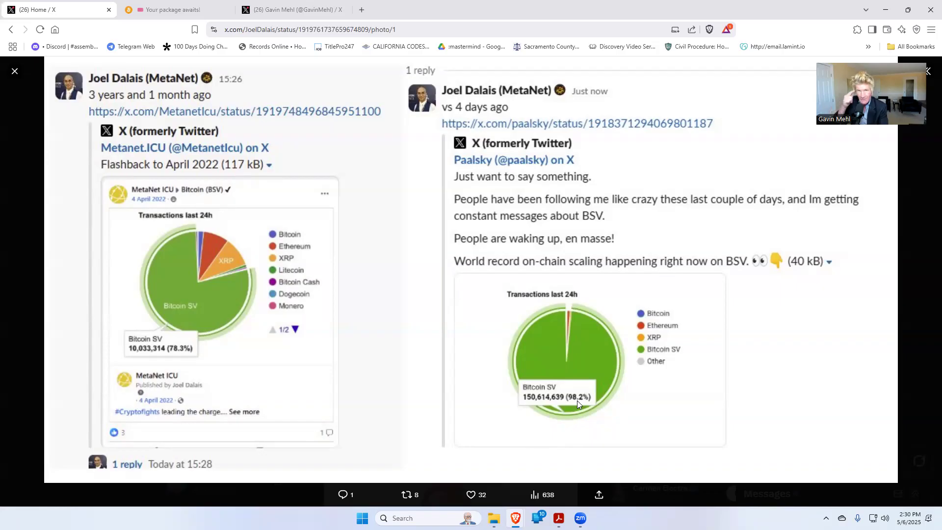
mouse_move(548, 408)
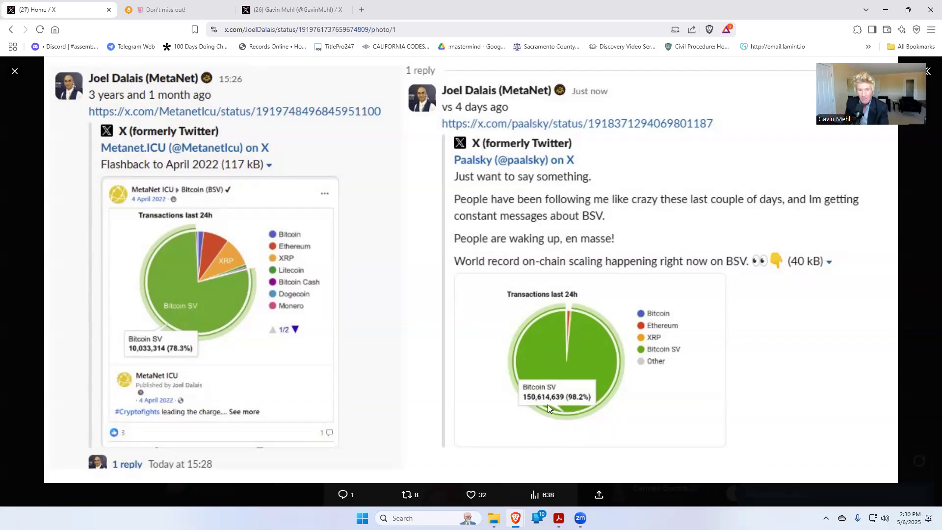
mouse_move(544, 402)
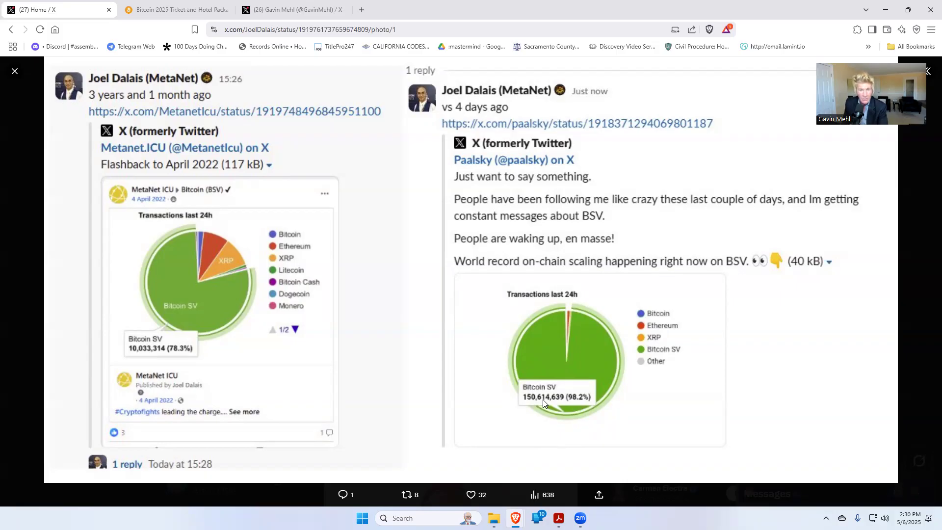
mouse_move(569, 320)
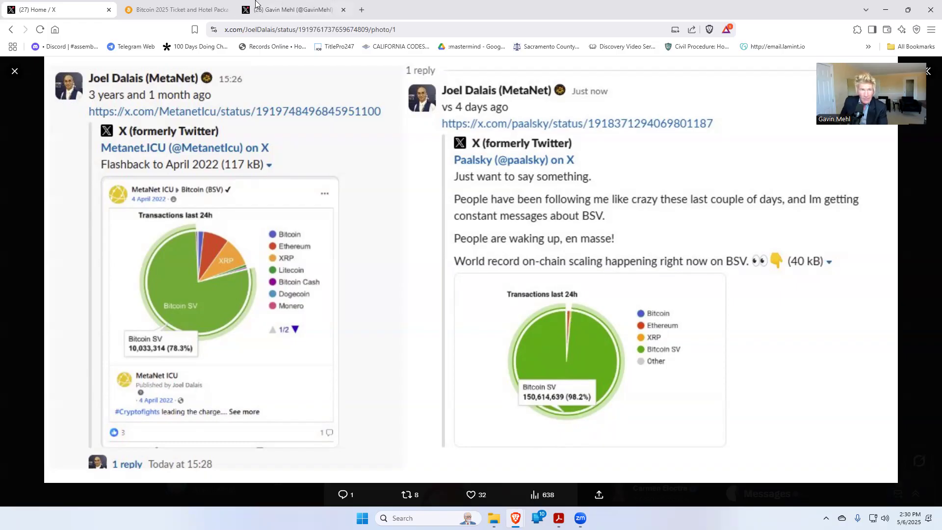
mouse_move(291, 10)
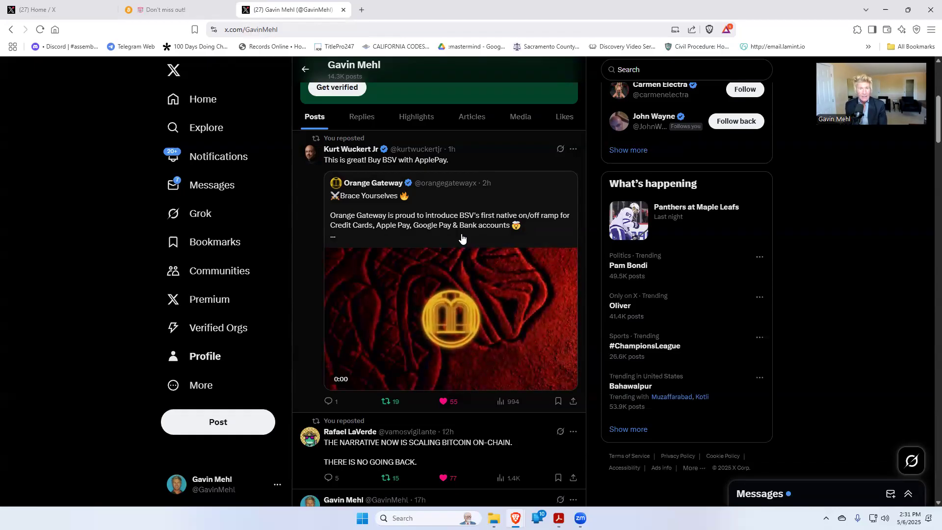
click(451, 318)
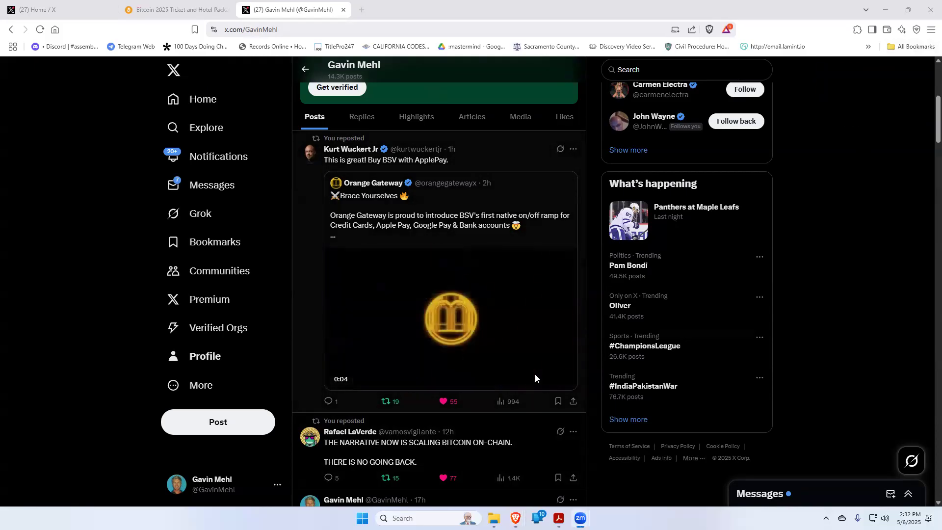
click(411, 10)
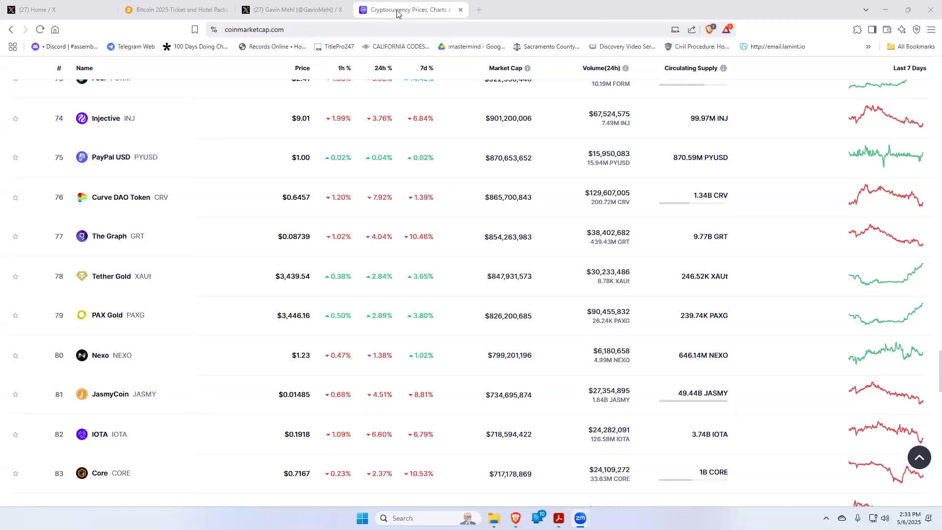
- Browse the rankings table from the top down to Bitcoin SV at rank 86, $35.52
scroll(up, 3)
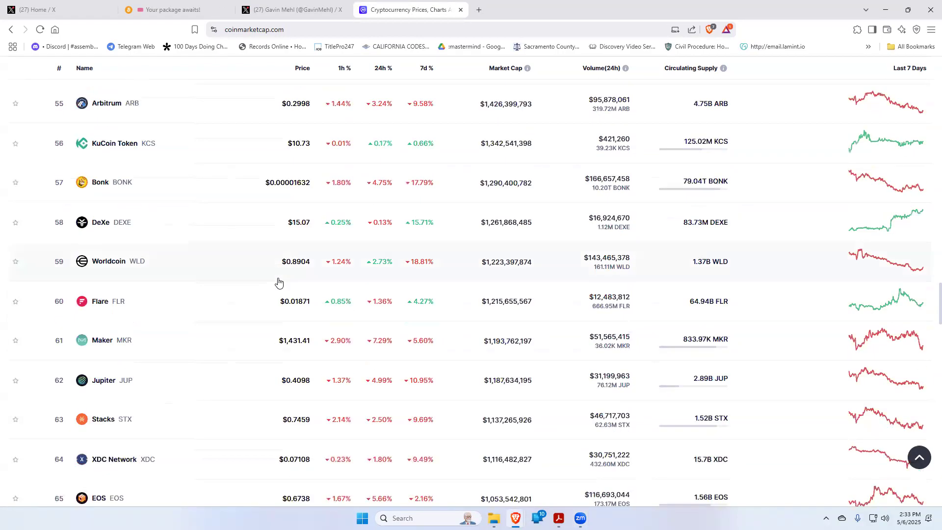
scroll(up, 3)
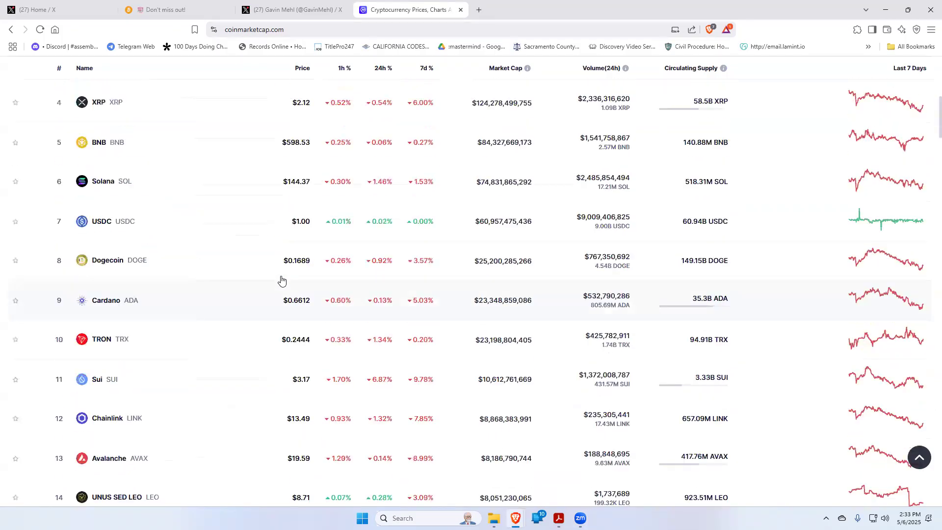
scroll(up, 3)
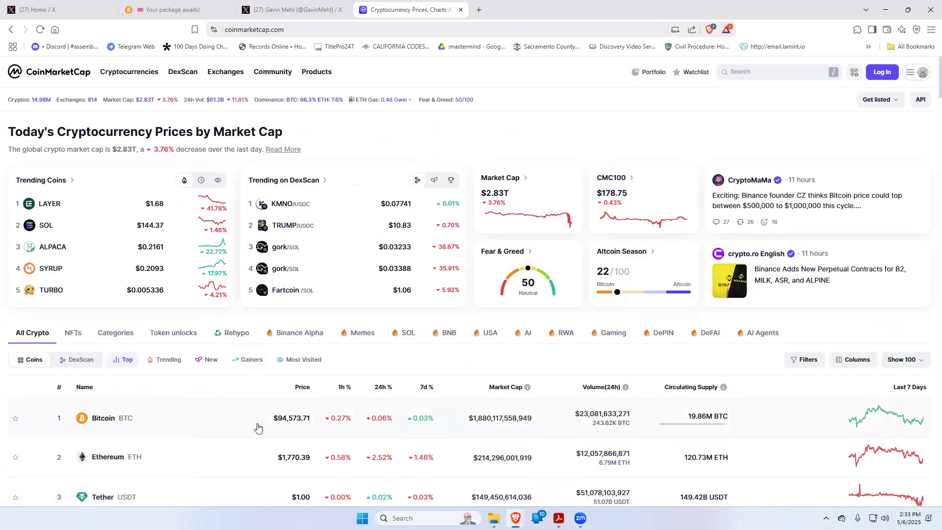
scroll(down, 3)
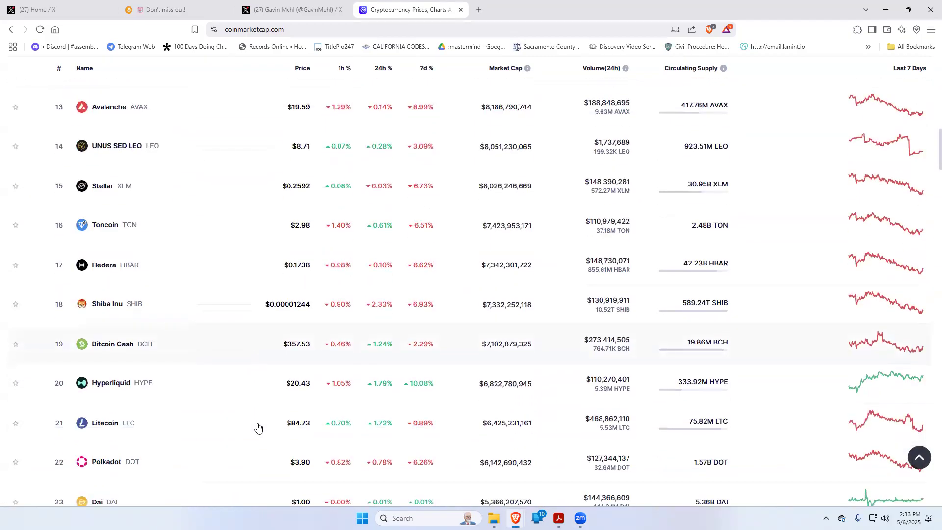
scroll(down, 3)
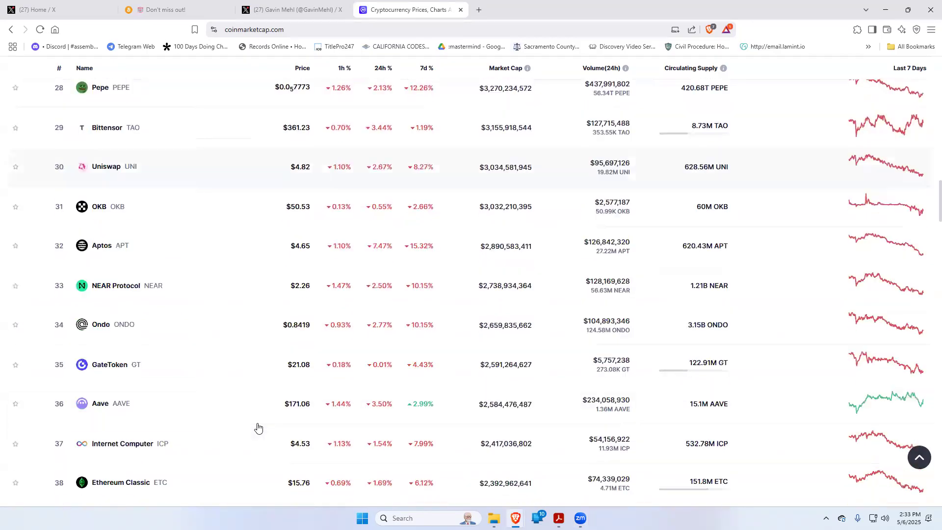
scroll(down, 3)
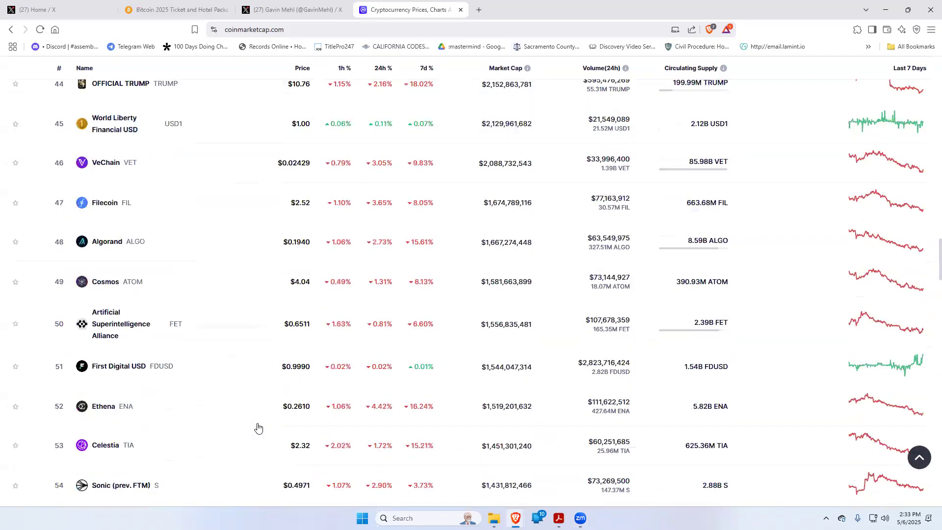
scroll(down, 3)
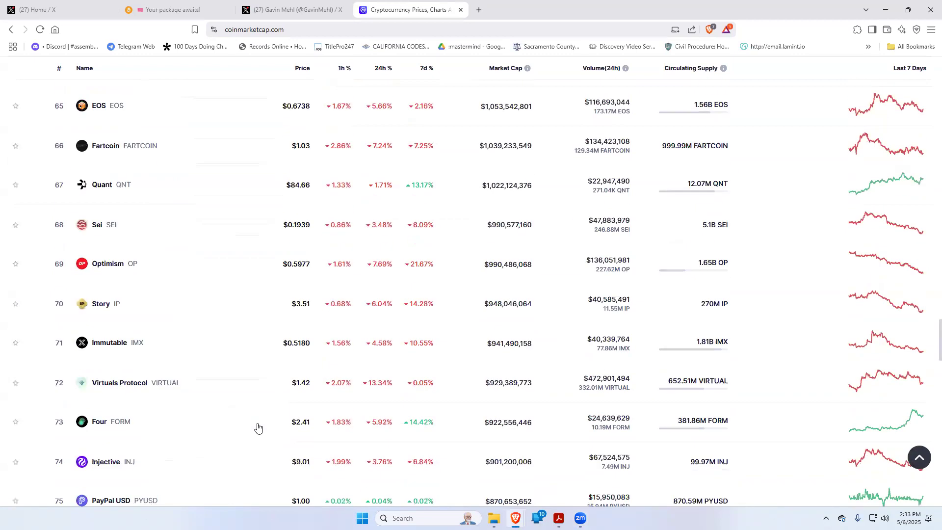
scroll(down, 3)
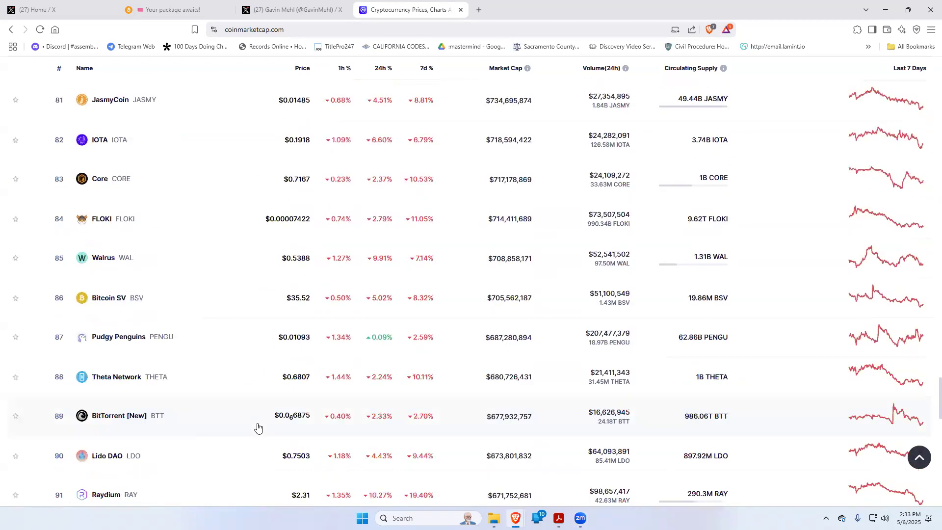
mouse_move(228, 282)
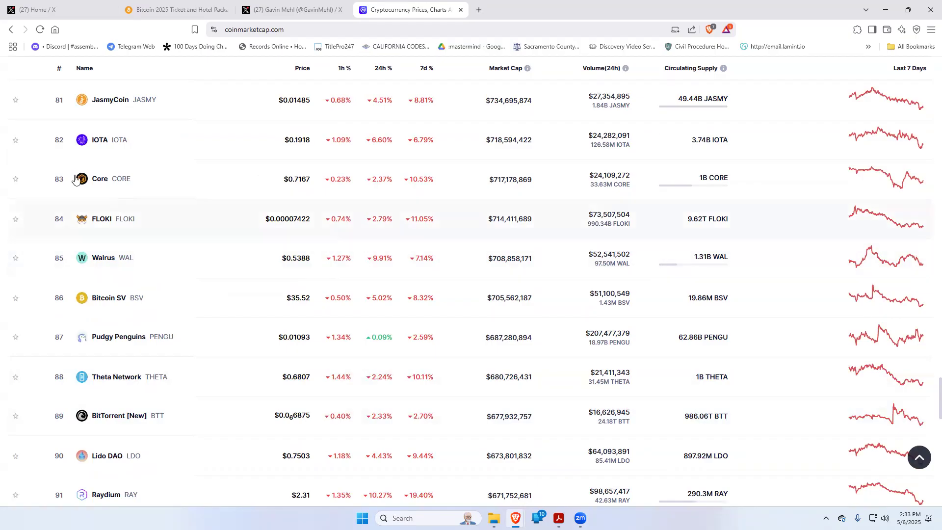
mouse_move(139, 298)
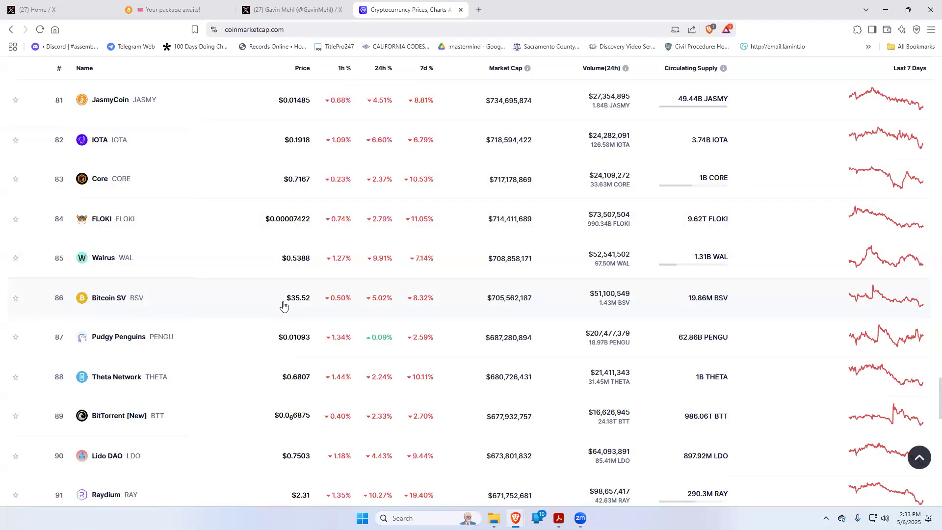
mouse_move(239, 312)
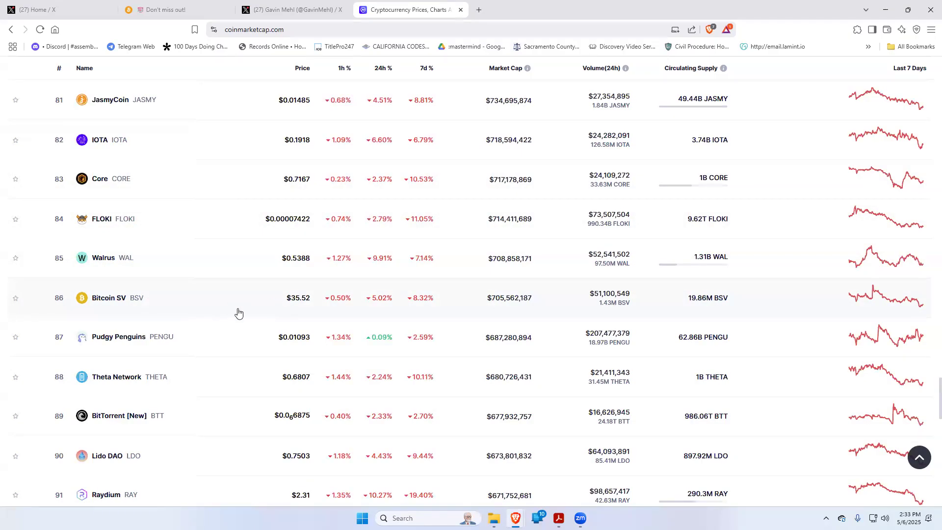
mouse_move(229, 303)
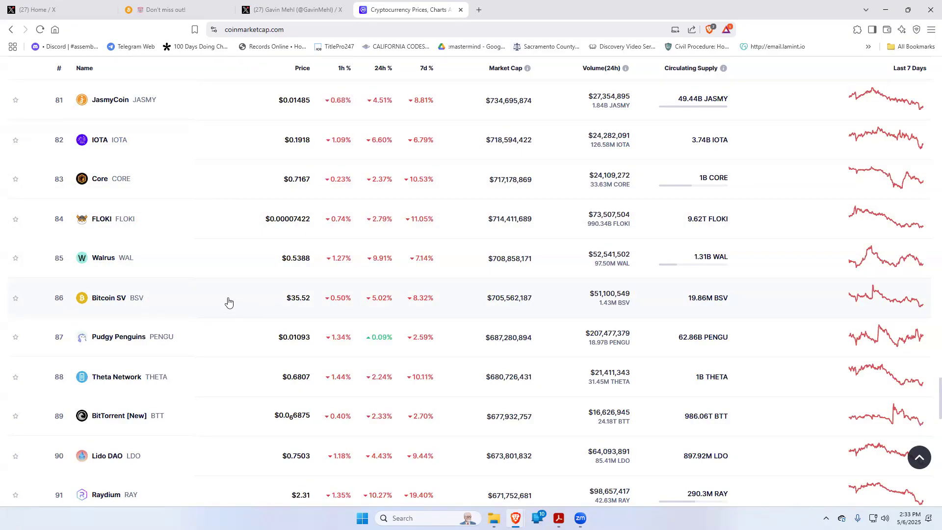
- View Bitcoin SV's page at $35.46, its price chart and the markets table led by Upbit
click(108, 297)
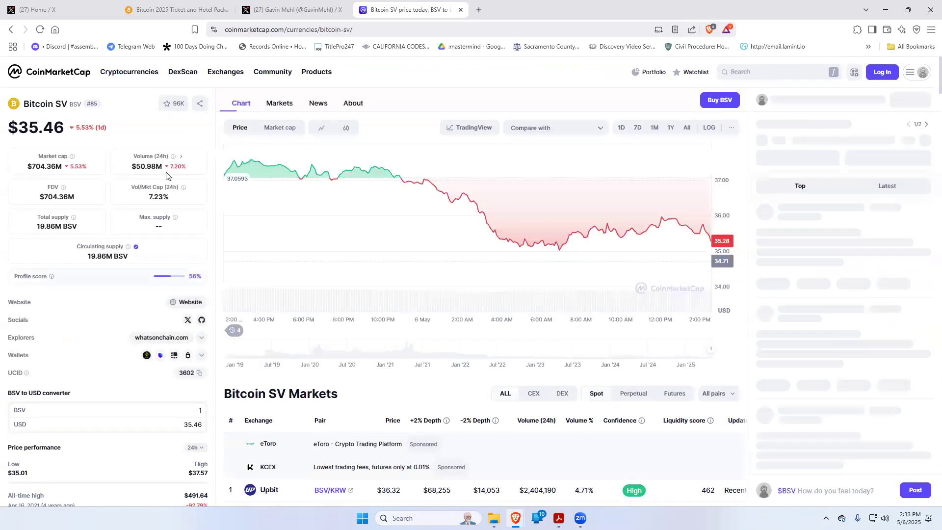
scroll(down, 3)
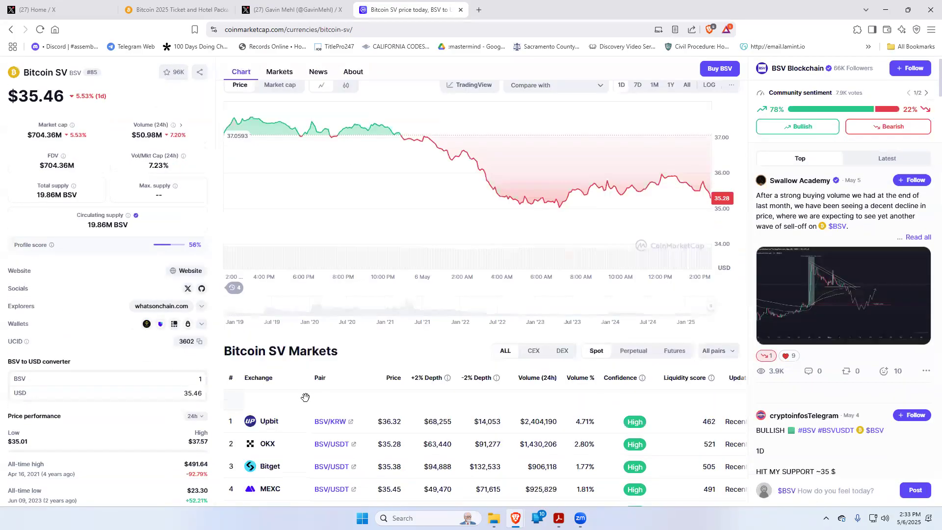
scroll(down, 3)
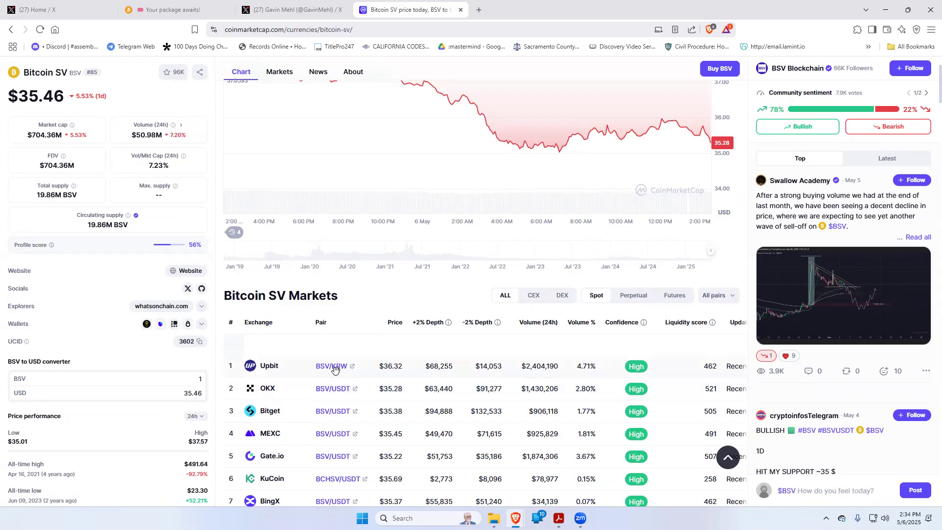
scroll(down, 3)
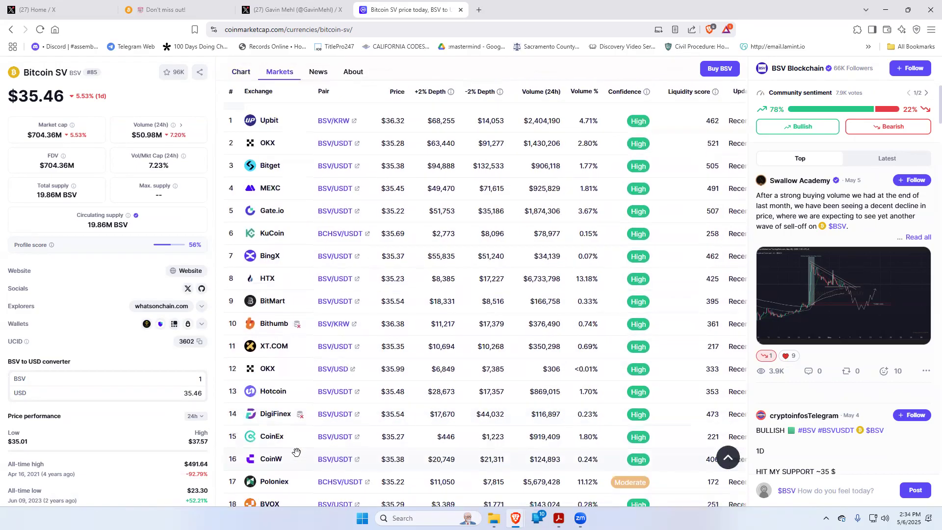
click(240, 71)
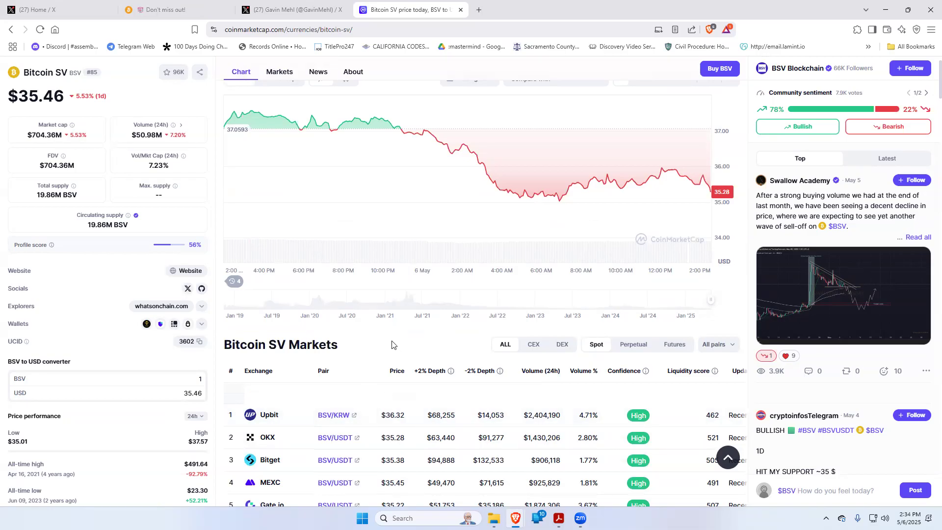
scroll(up, 3)
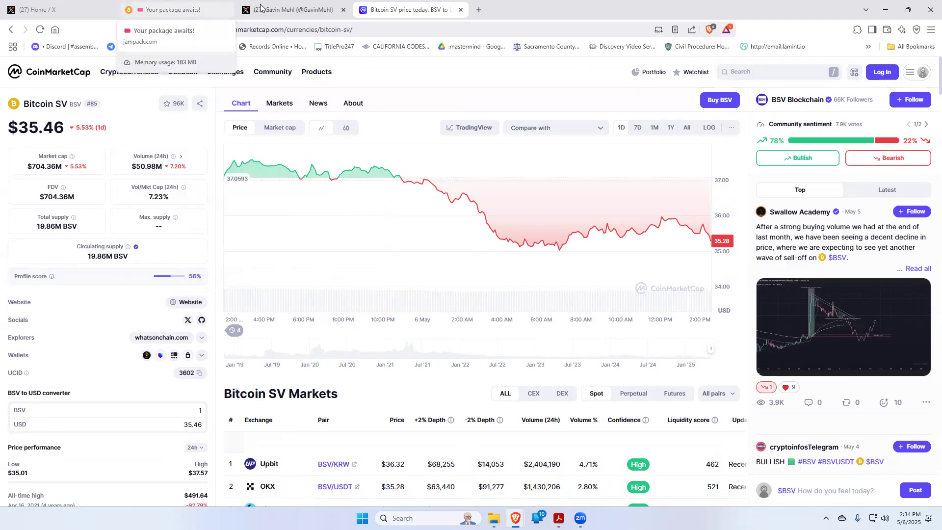
click(226, 10)
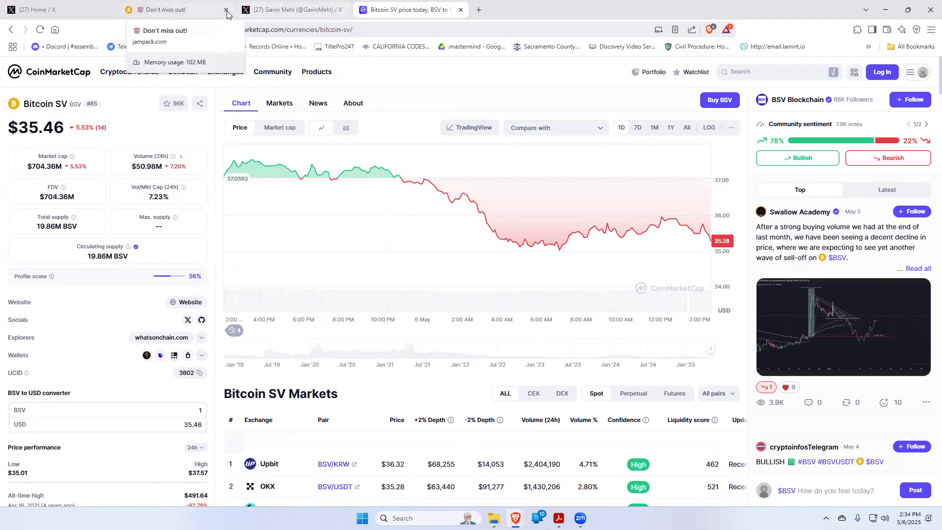
click(175, 10)
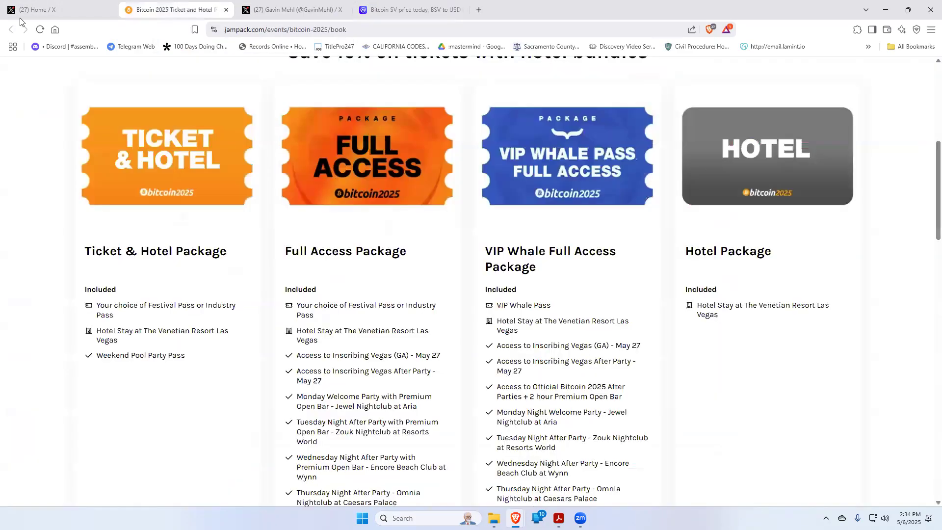
click(410, 9)
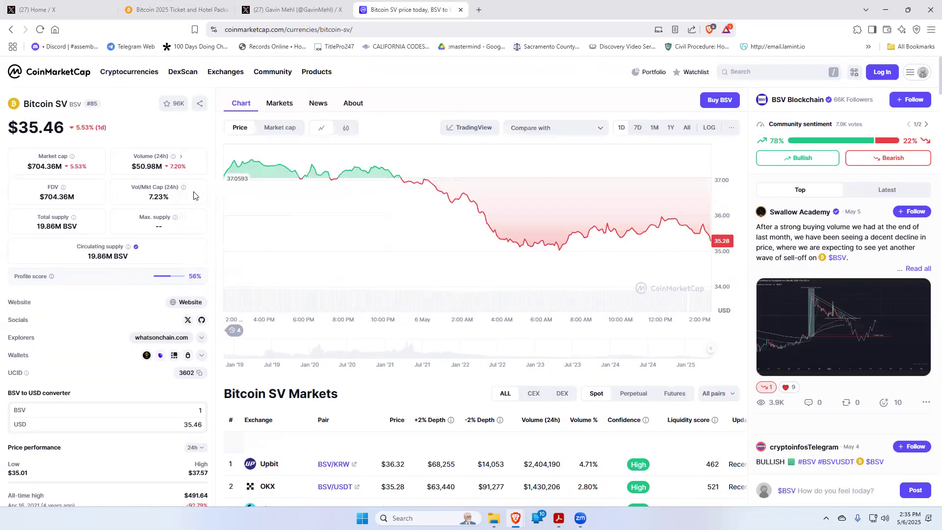
mouse_move(175, 217)
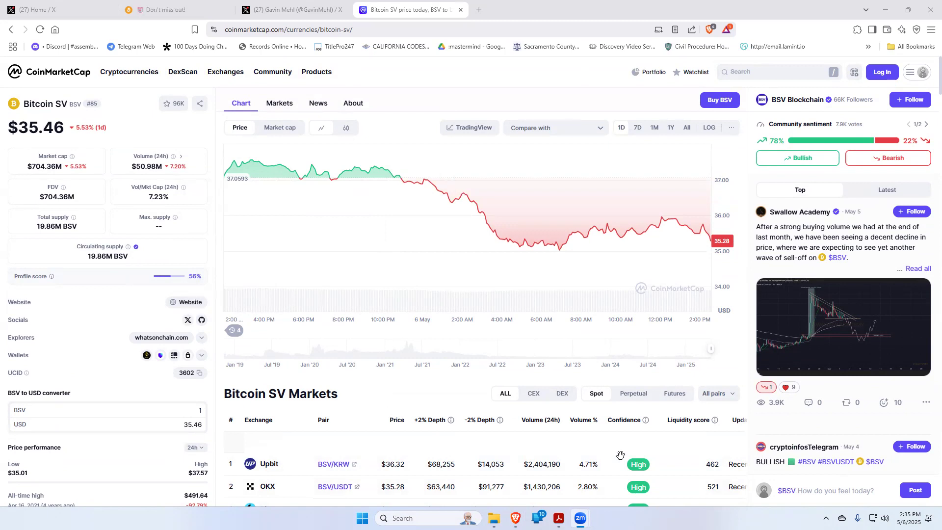
mouse_move(885, 10)
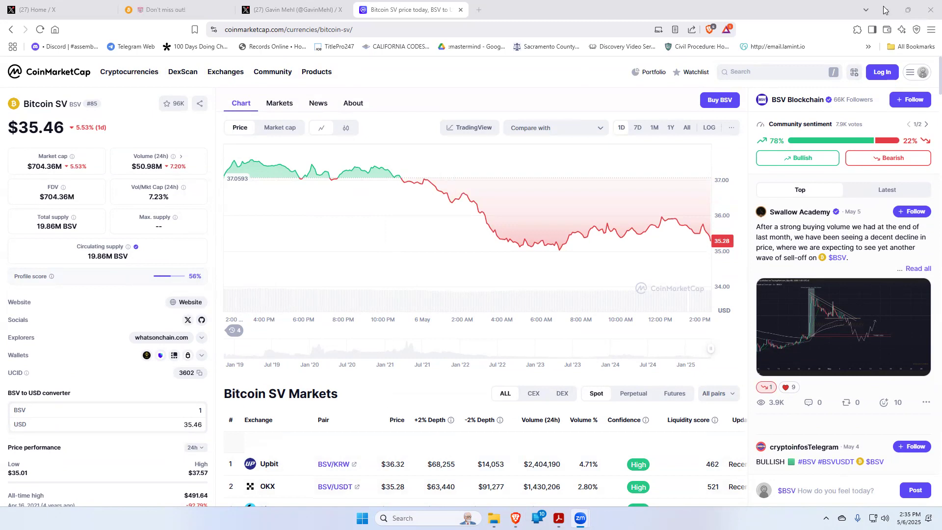